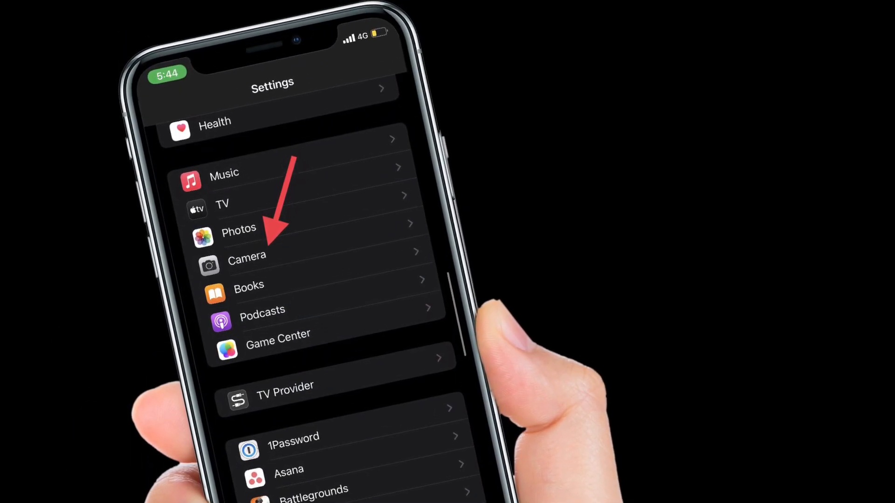
Step: Open Camera in Settings to confirm the Scan QR Codes toggle is on
click(246, 255)
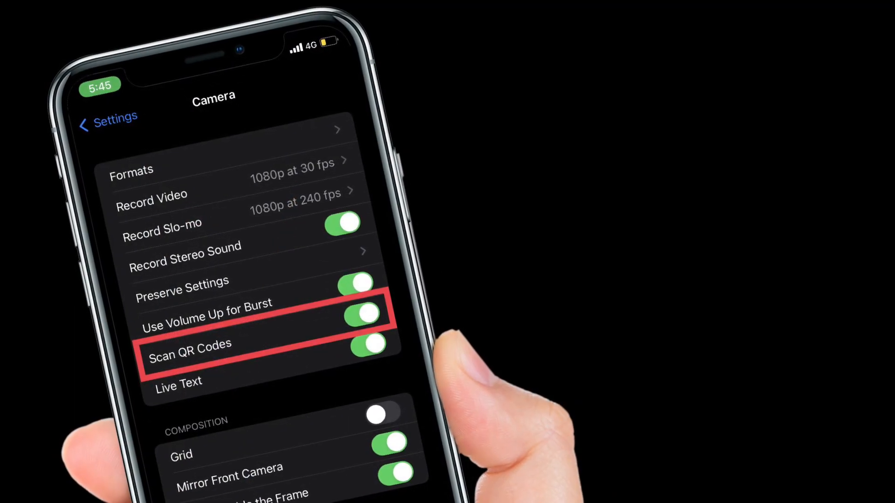